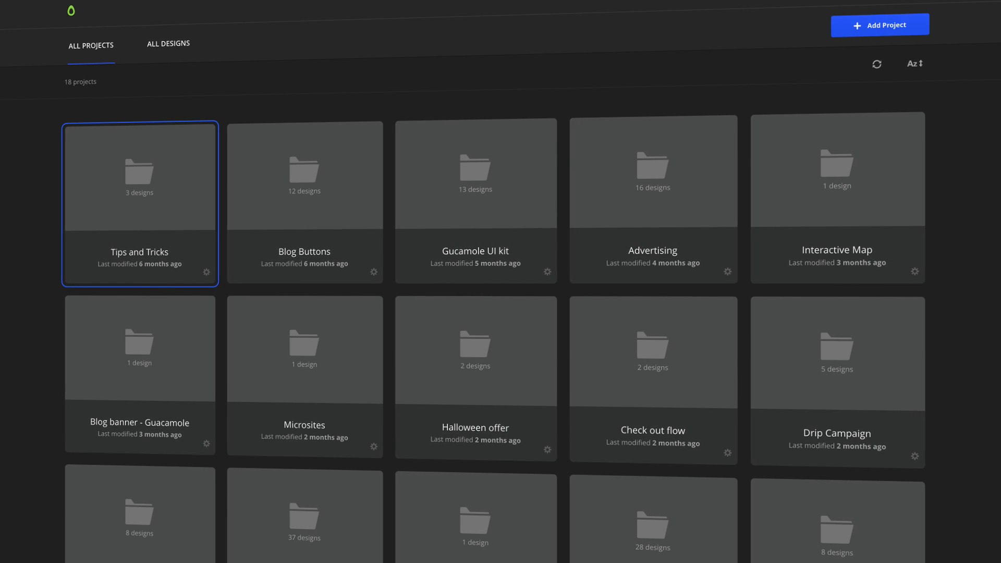
Start a new Avocode project with Android as the target platform.
click(879, 25)
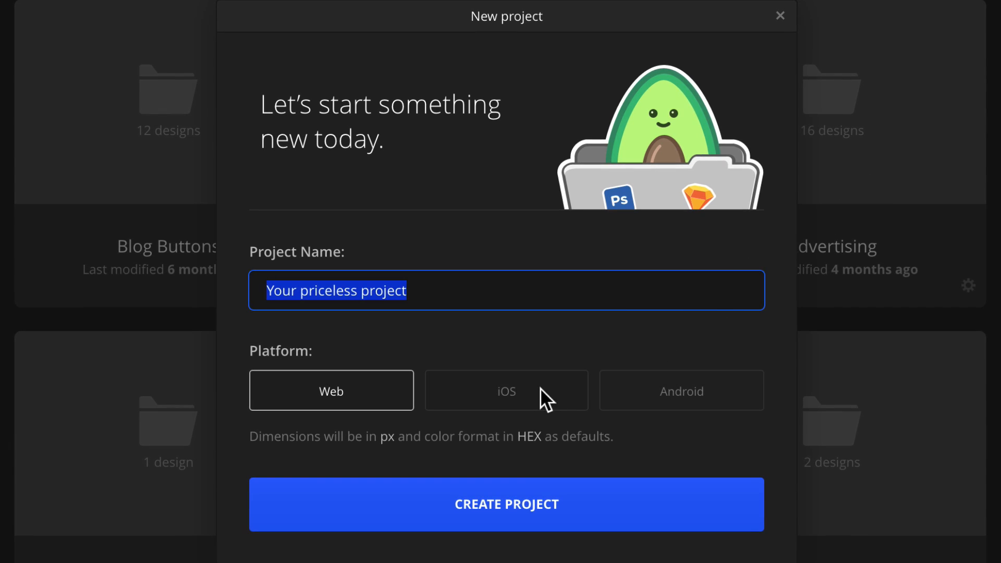
click(681, 390)
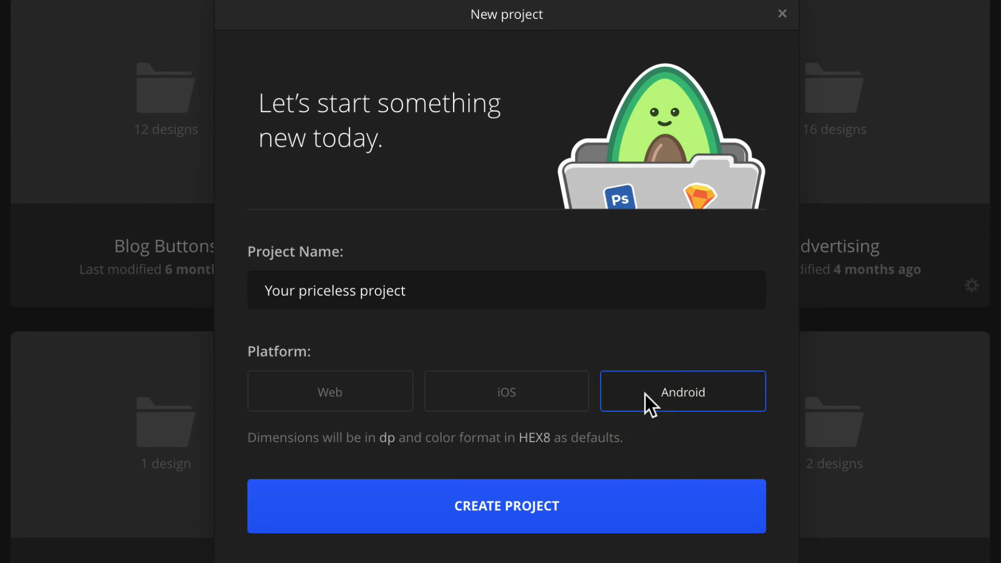
click(505, 506)
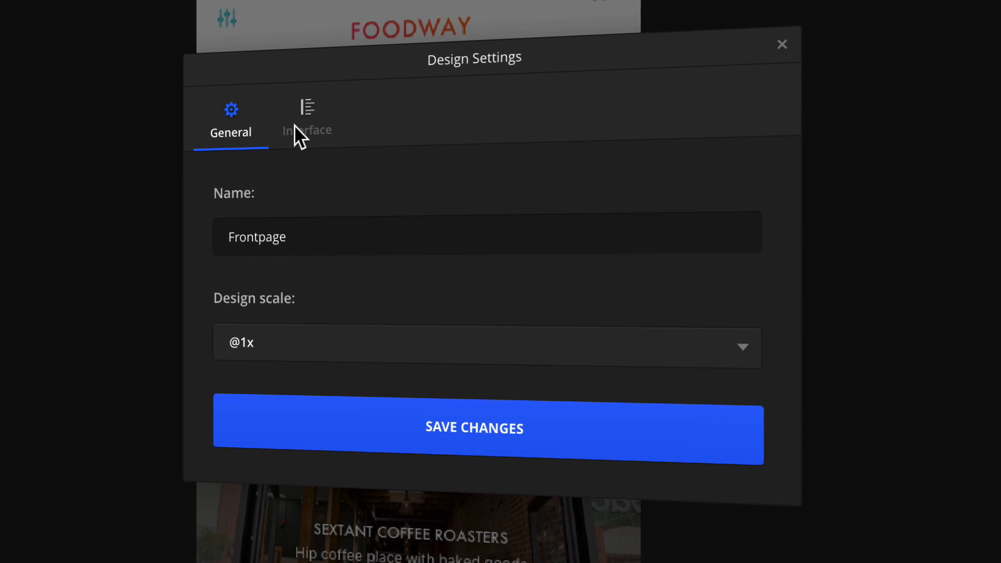
Switch the Frontpage design settings to the Interface tab.
click(307, 118)
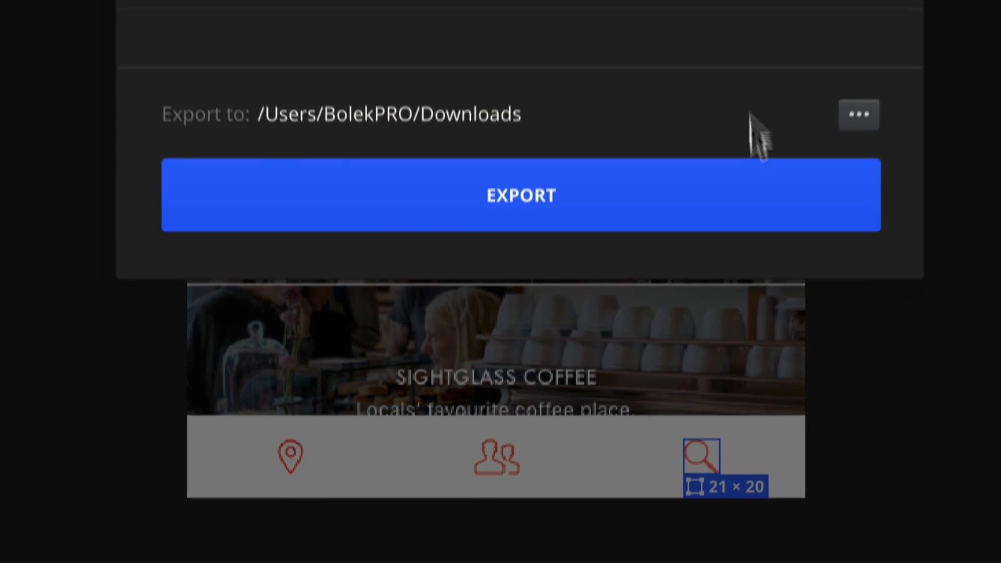
click(555, 255)
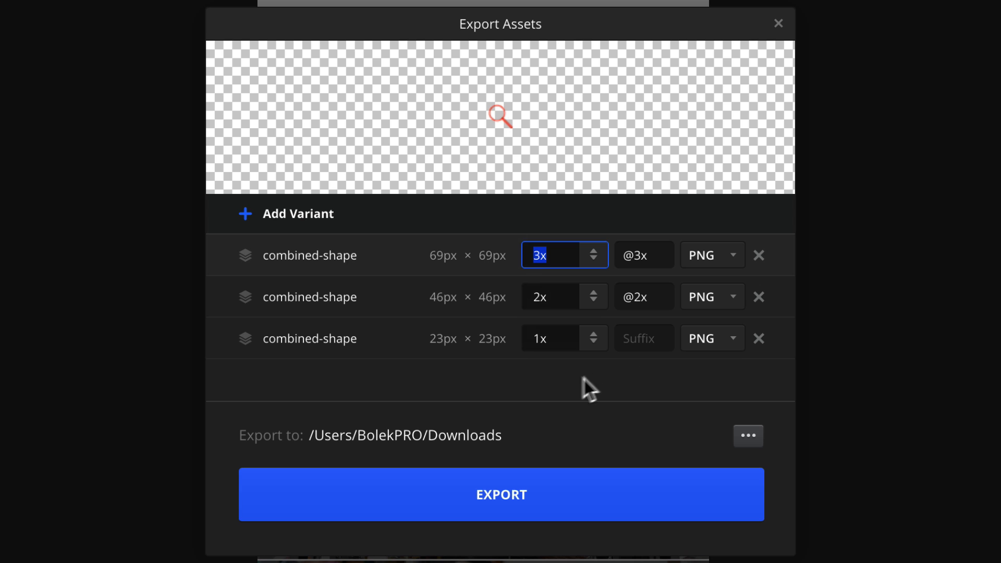
click(501, 494)
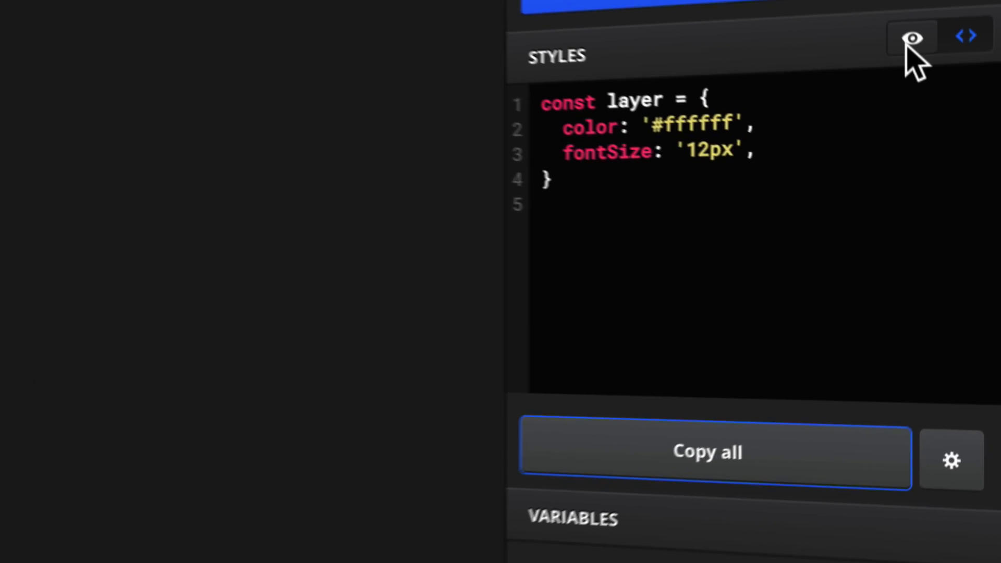
Toggle the Styles panel from code view to the properties view.
click(911, 36)
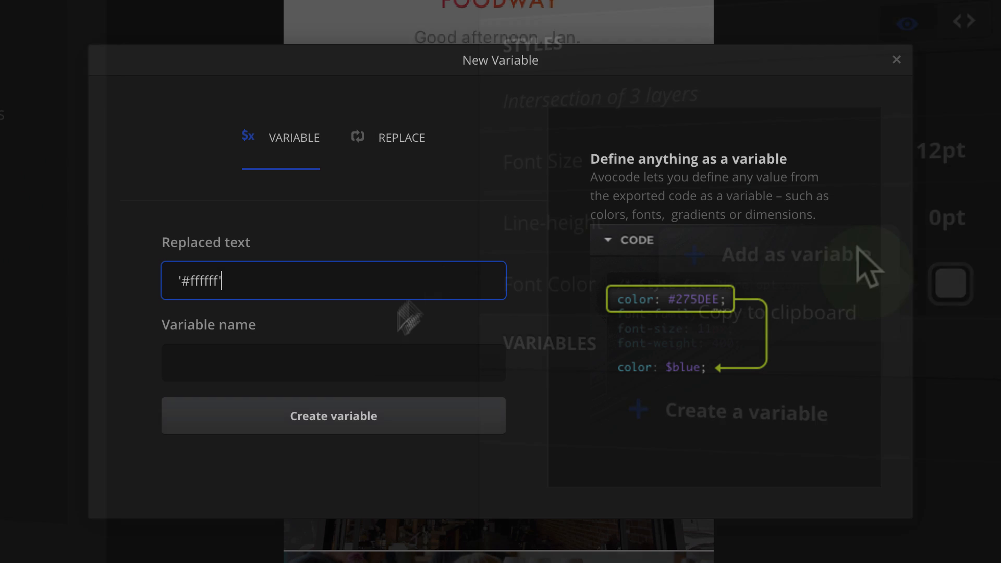
Create a 'white' variable for '#ffffff' and show the styles as code.
text(white)
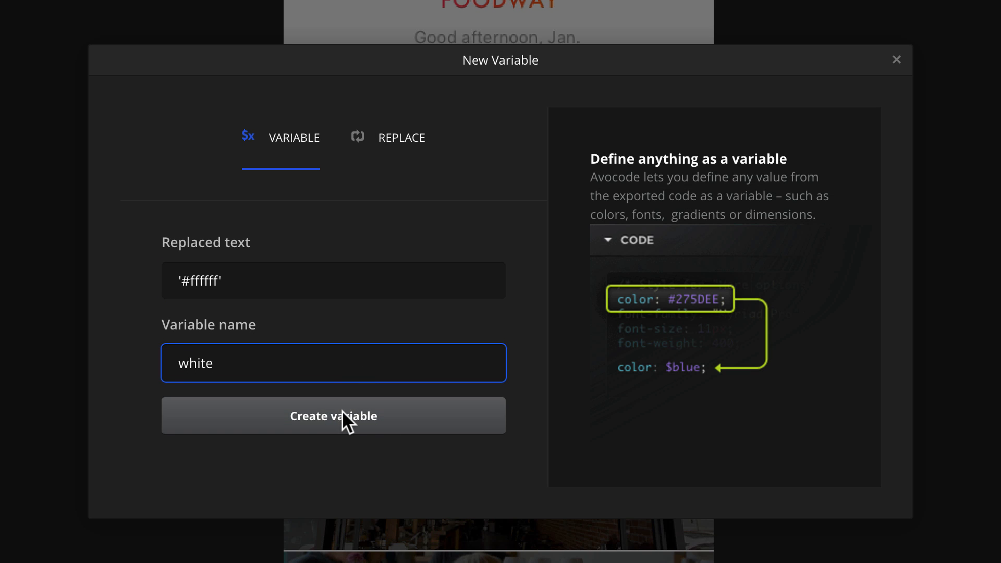
click(333, 415)
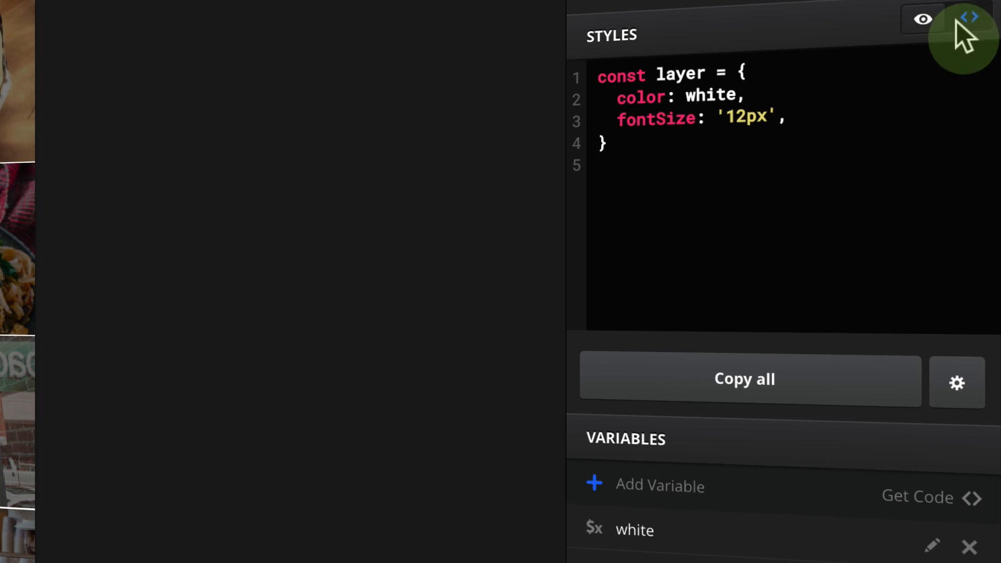
click(969, 17)
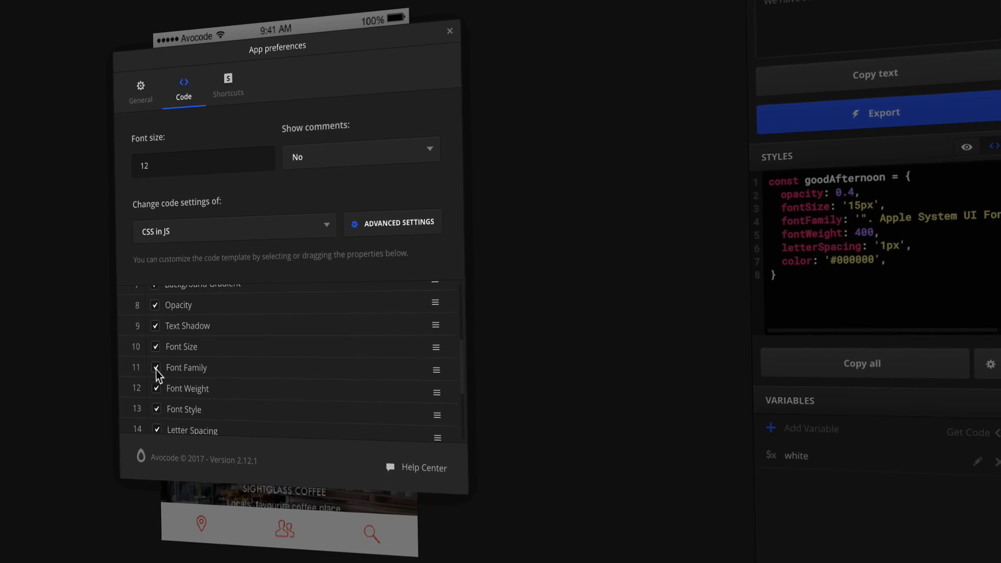
click(449, 31)
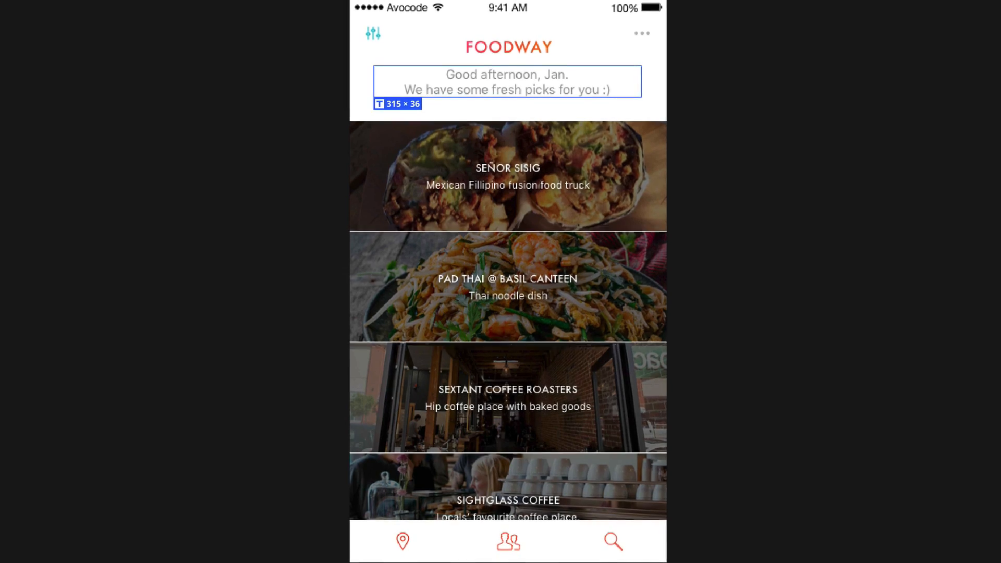